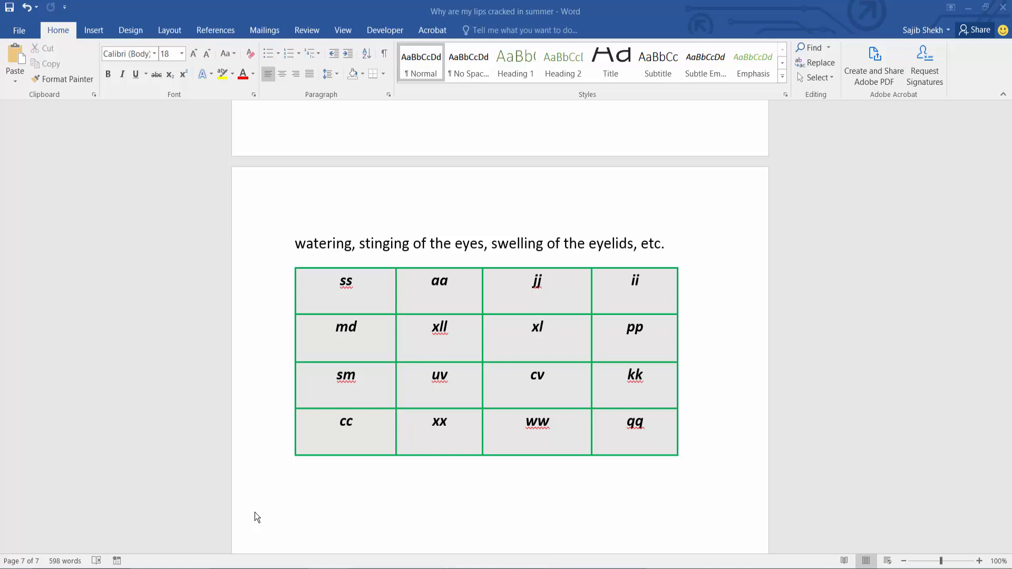
pyautogui.moveTo(294, 493)
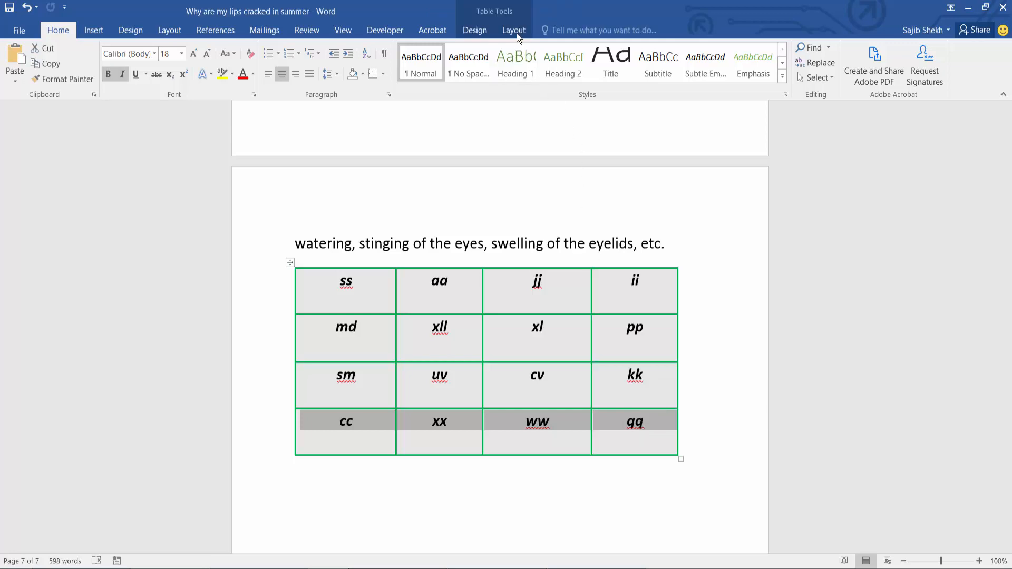
# Step: Bring up Split Cells for the bottom row with 1 column and 3 rows
pyautogui.click(513, 30)
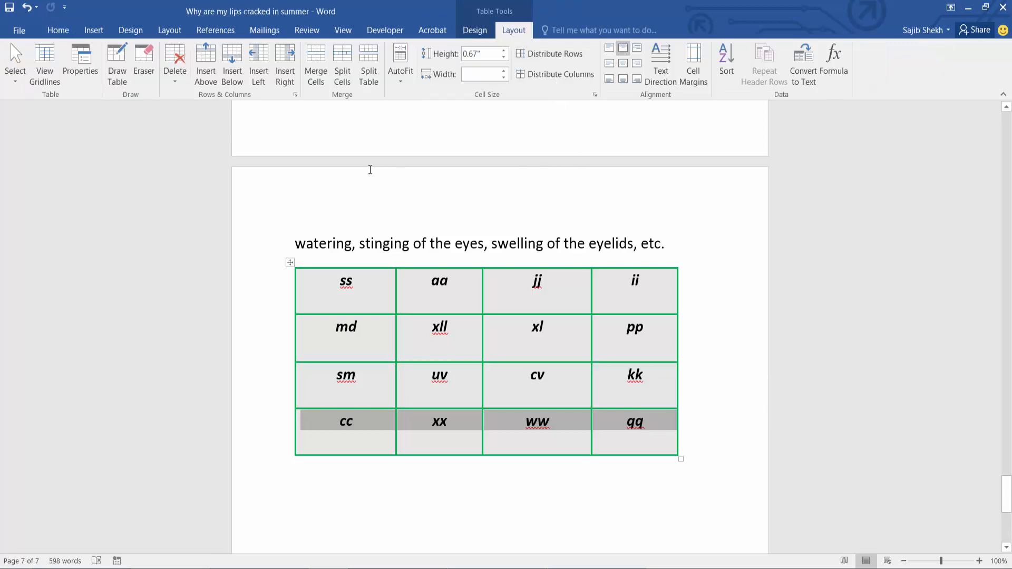
pyautogui.click(341, 65)
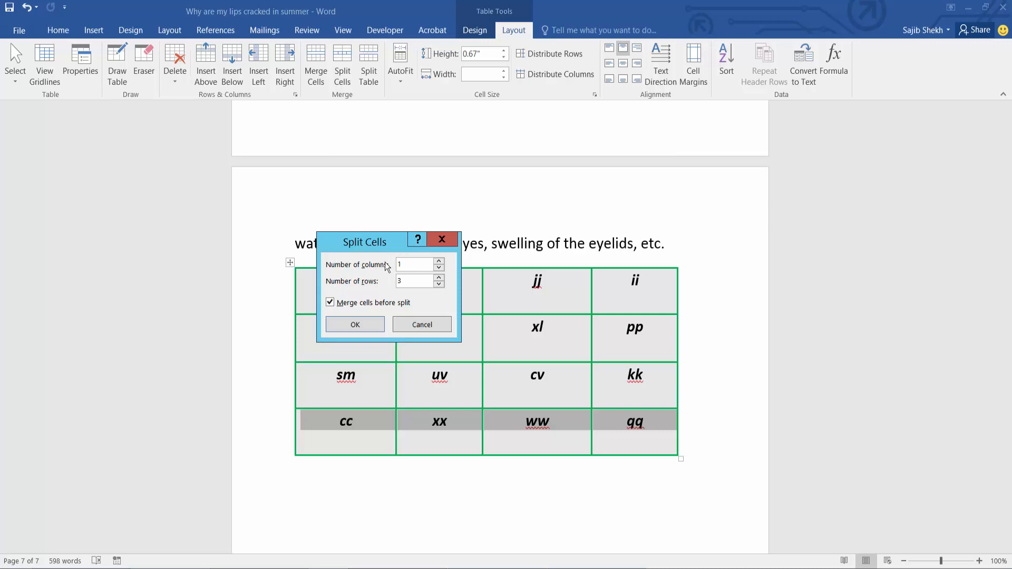
# Step: Confirm the split so cc, xx, ww, qq merge into one cell with two empty rows below
pyautogui.click(354, 323)
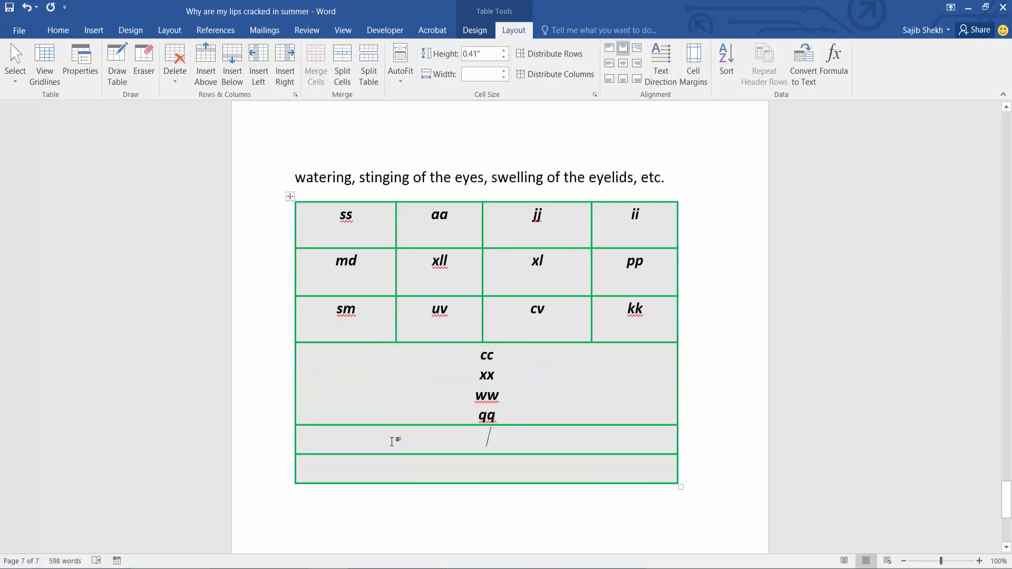
pyautogui.moveTo(476, 462)
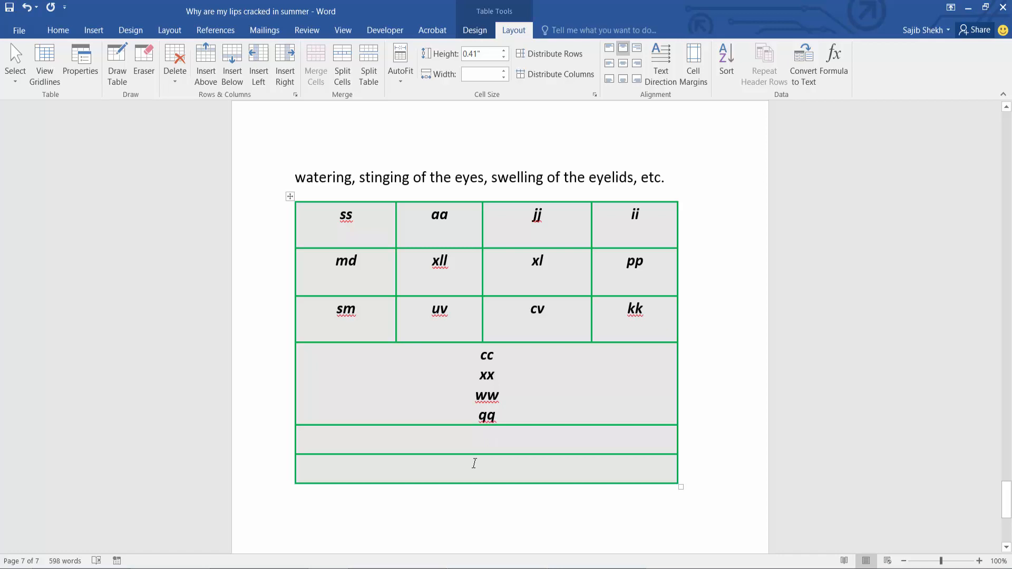
pyautogui.moveTo(406, 382)
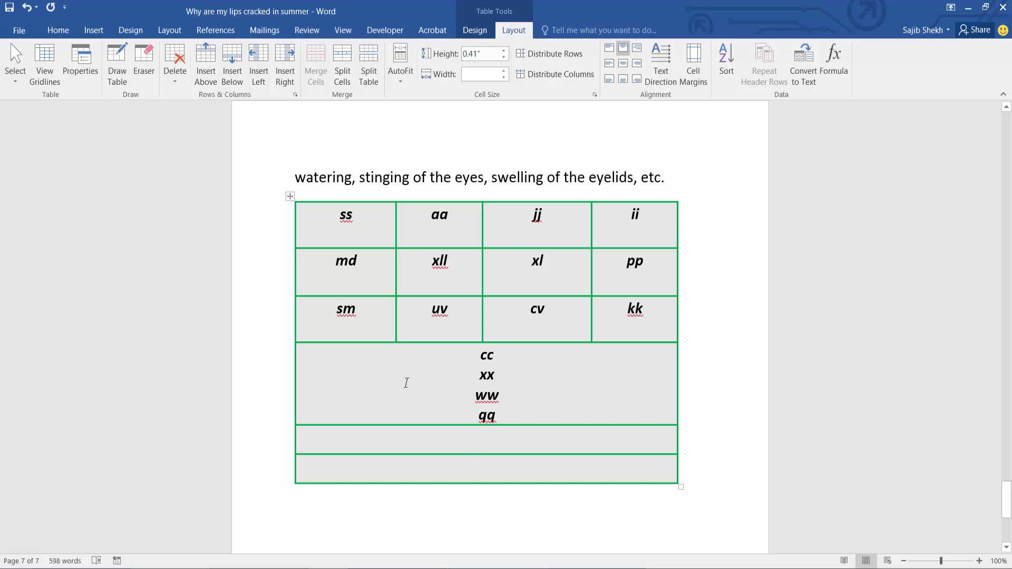
pyautogui.moveTo(378, 369)
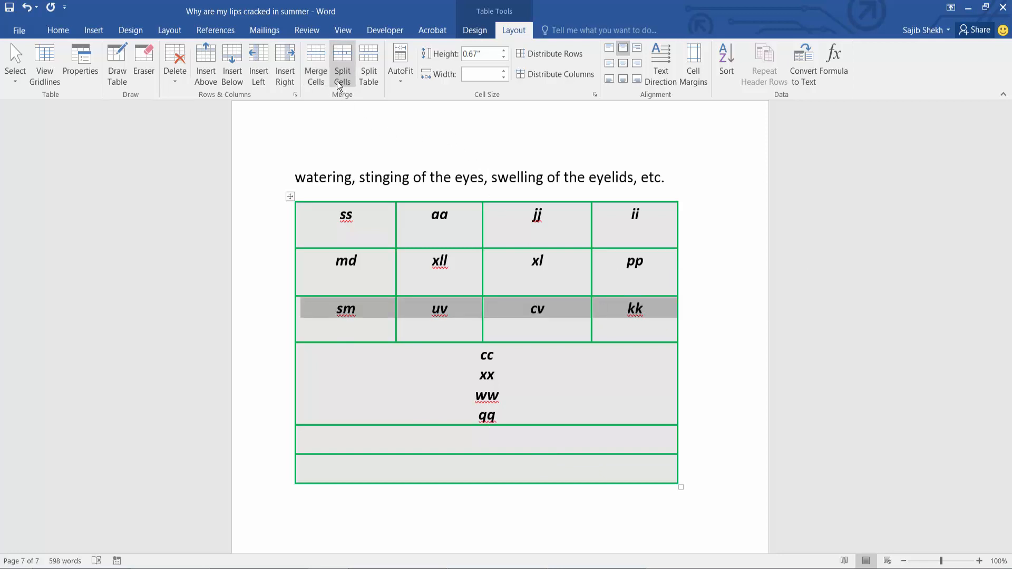
# Step: Split the sm, uv, cv, kk row into 2 columns and 2 rows, giving sm/uv and cv/kk
pyautogui.click(342, 62)
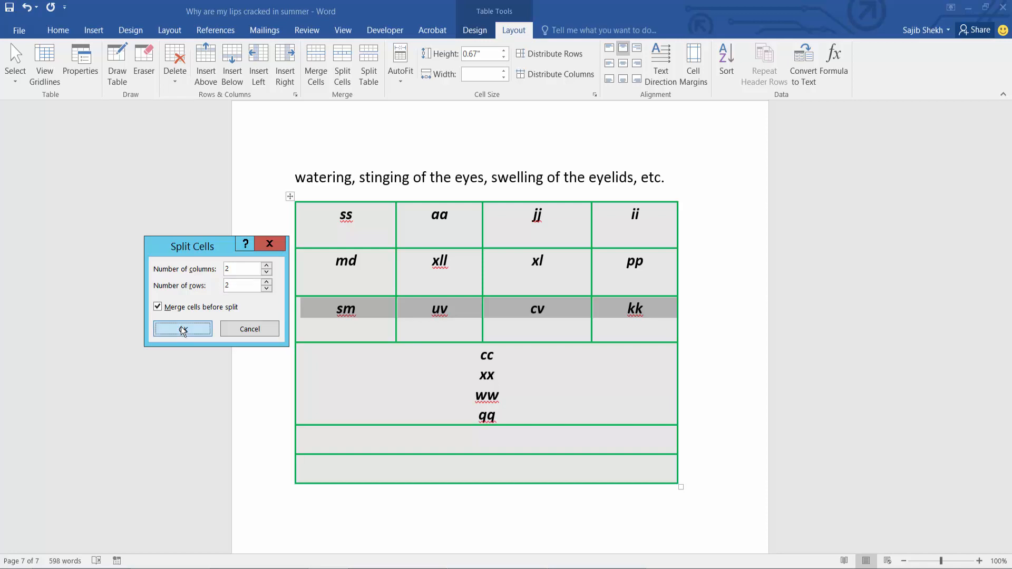
pyautogui.click(182, 329)
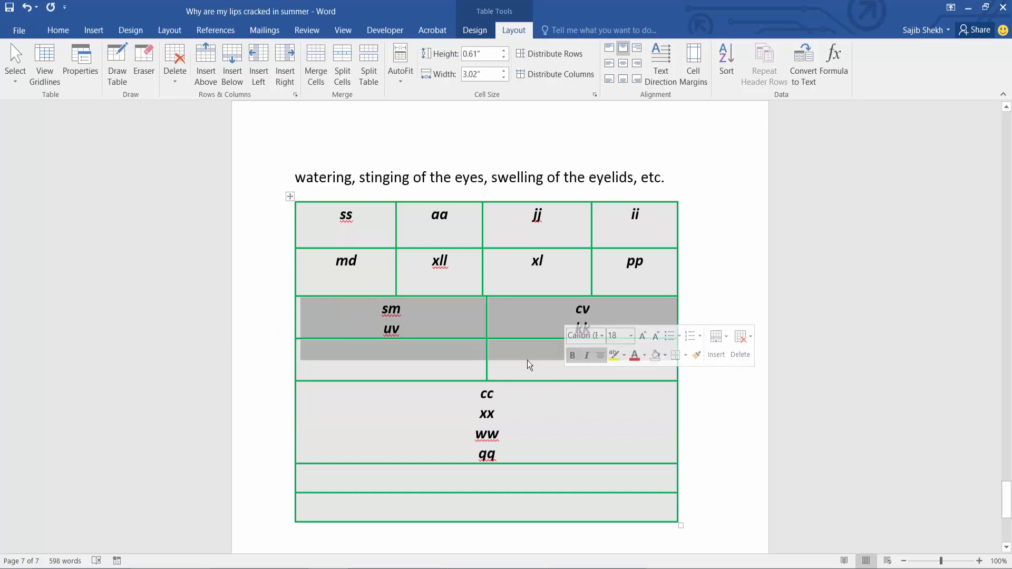